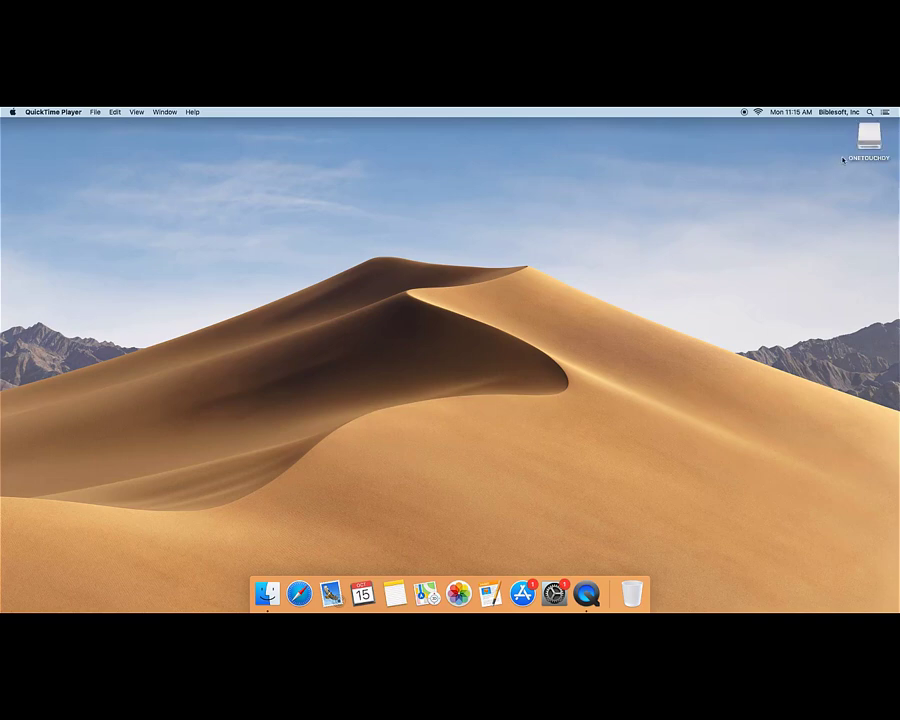
- Show the thumb drive's contents: the OneTouch installer item, folders and a PDF
{"action": "double_click", "coordinate": [868, 132]}
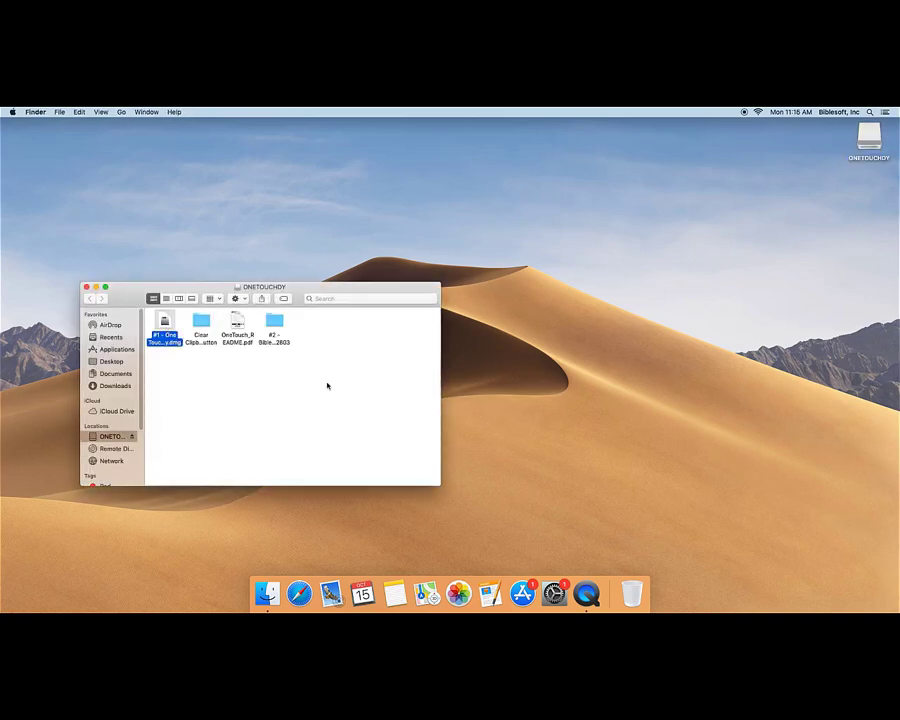
{"action": "double_click", "coordinate": [164, 324]}
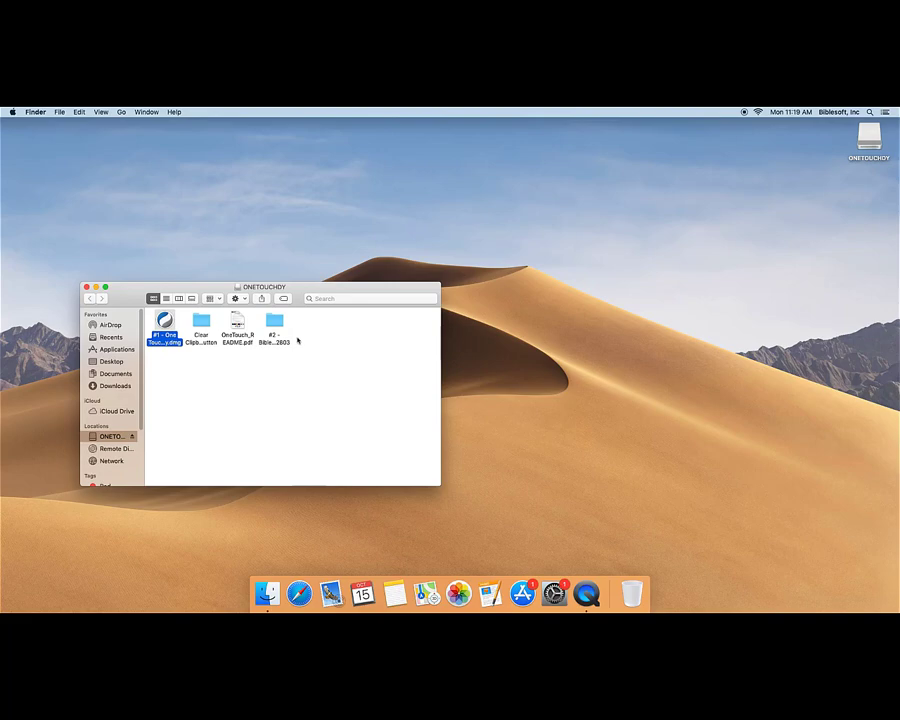
- Run INSTALL.command from the Bible folder, hitting the unidentified-developer refusal
{"action": "left_click", "coordinate": [276, 324]}
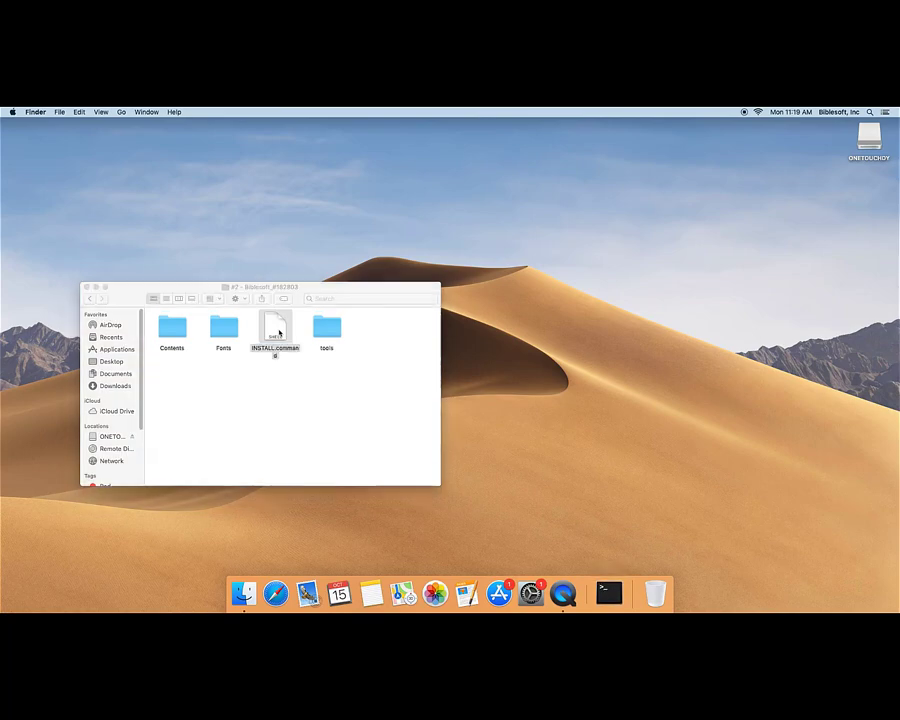
{"action": "double_click", "coordinate": [274, 330]}
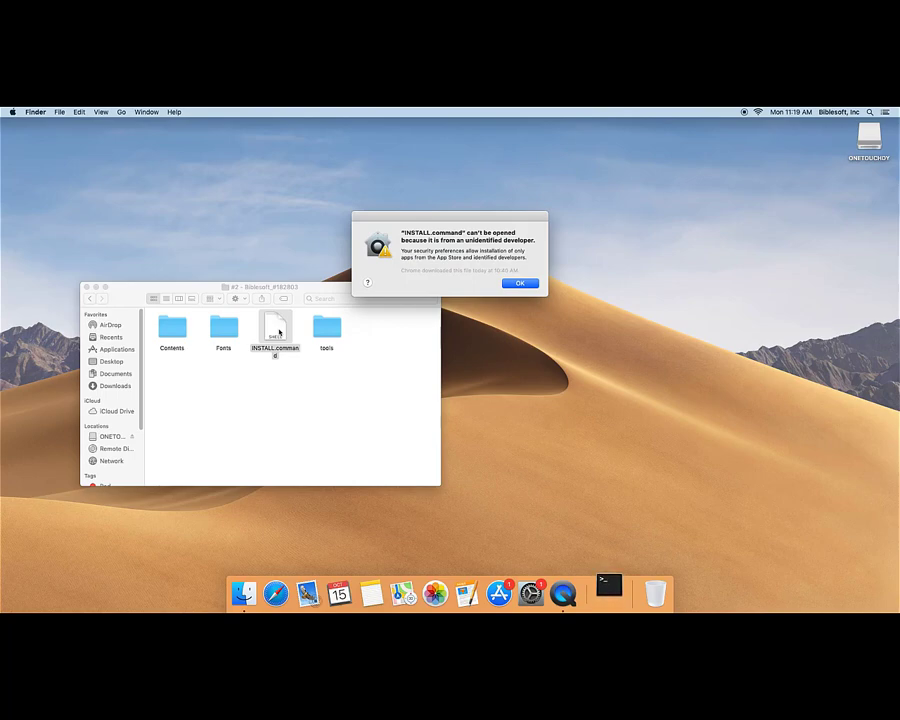
{"action": "mouse_move", "coordinate": [452, 316]}
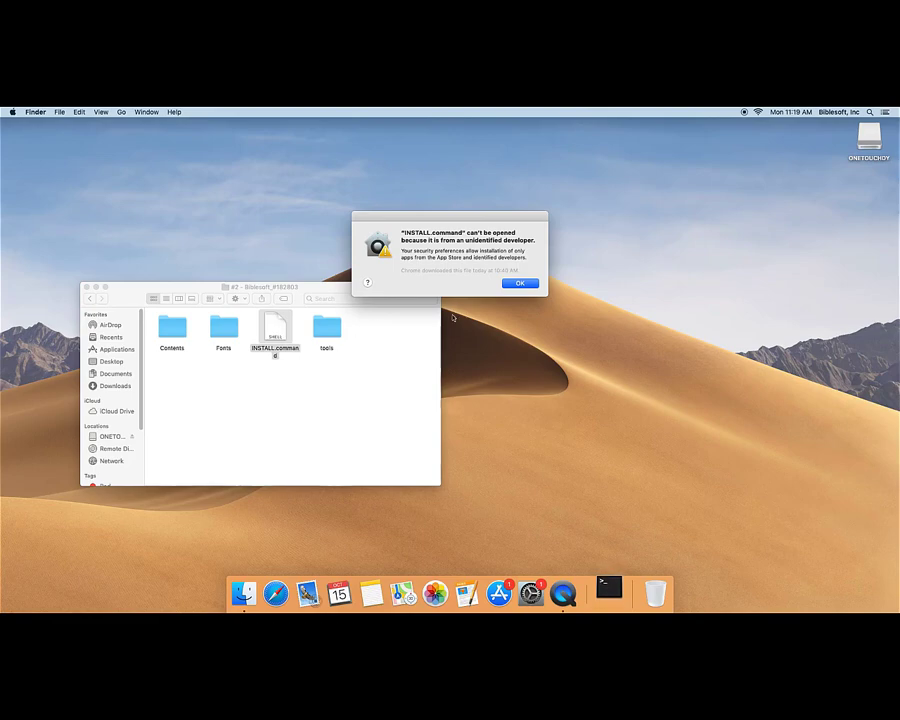
- Clear the warning and bring up INSTALL.command's options to run it anyway
{"action": "left_click", "coordinate": [520, 282]}
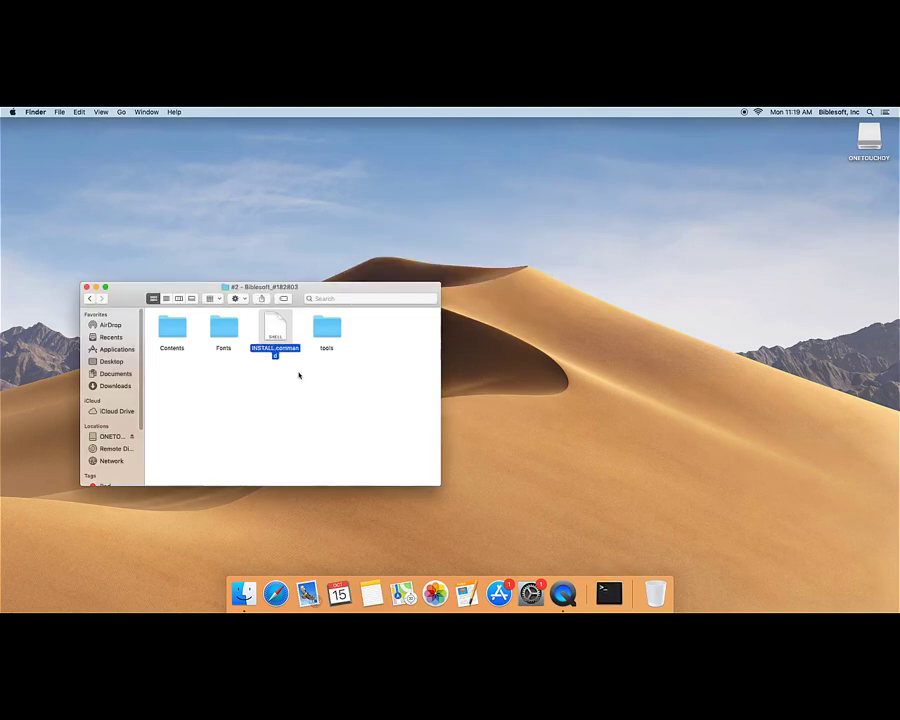
{"action": "mouse_move", "coordinate": [276, 336]}
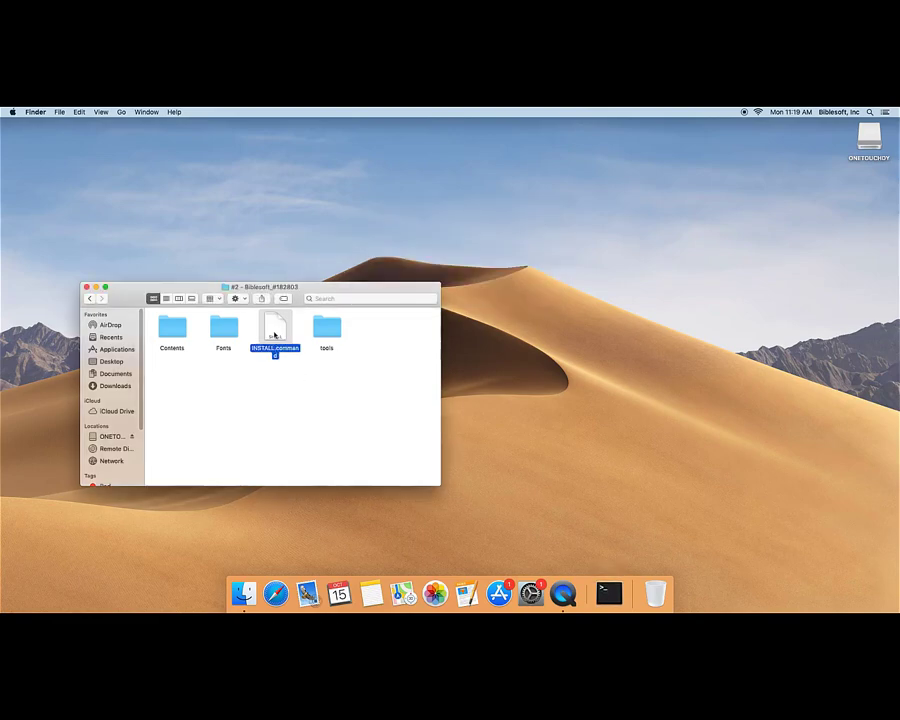
{"action": "right_click", "coordinate": [276, 330]}
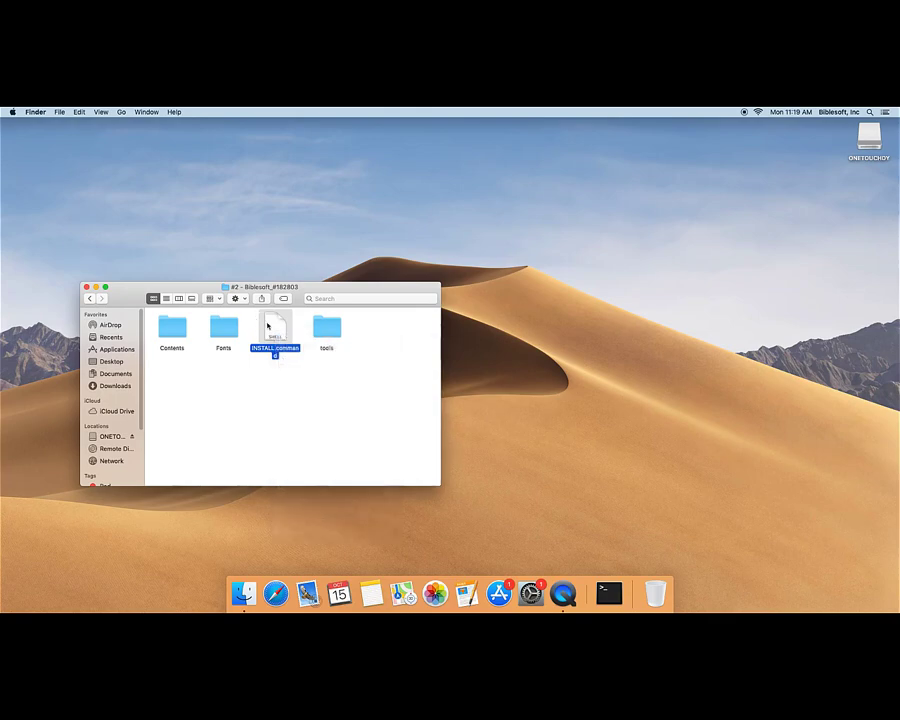
{"action": "right_click", "coordinate": [276, 330]}
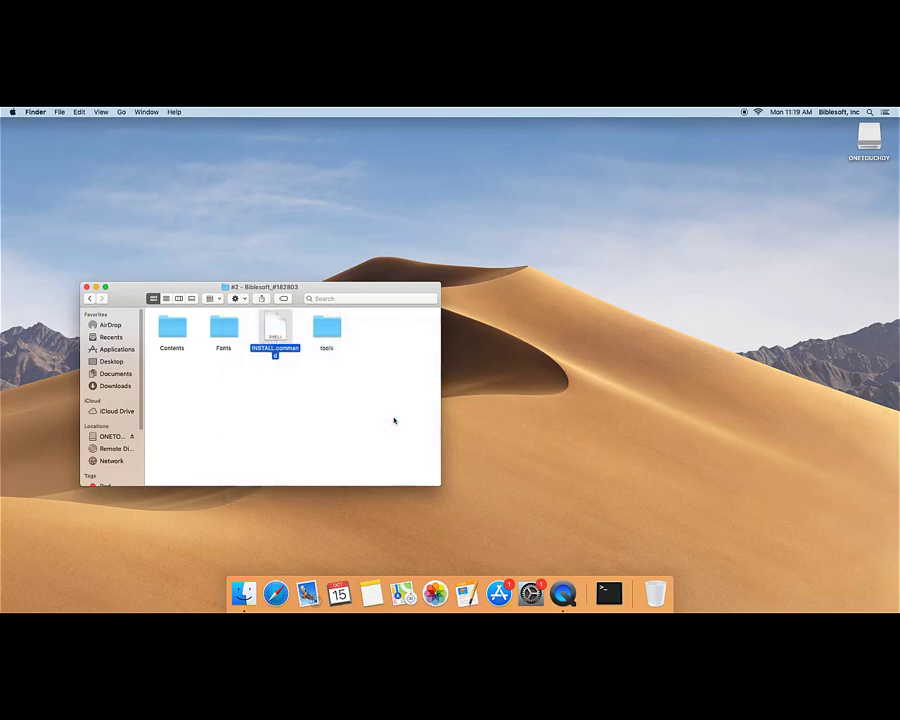
{"action": "double_click", "coordinate": [274, 328]}
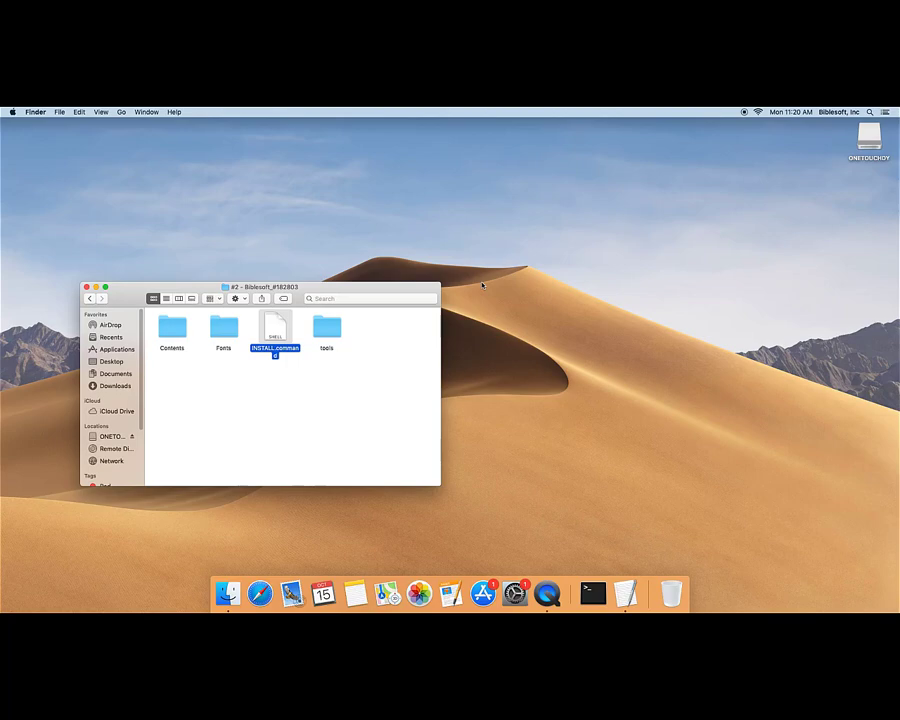
{"action": "double_click", "coordinate": [274, 328]}
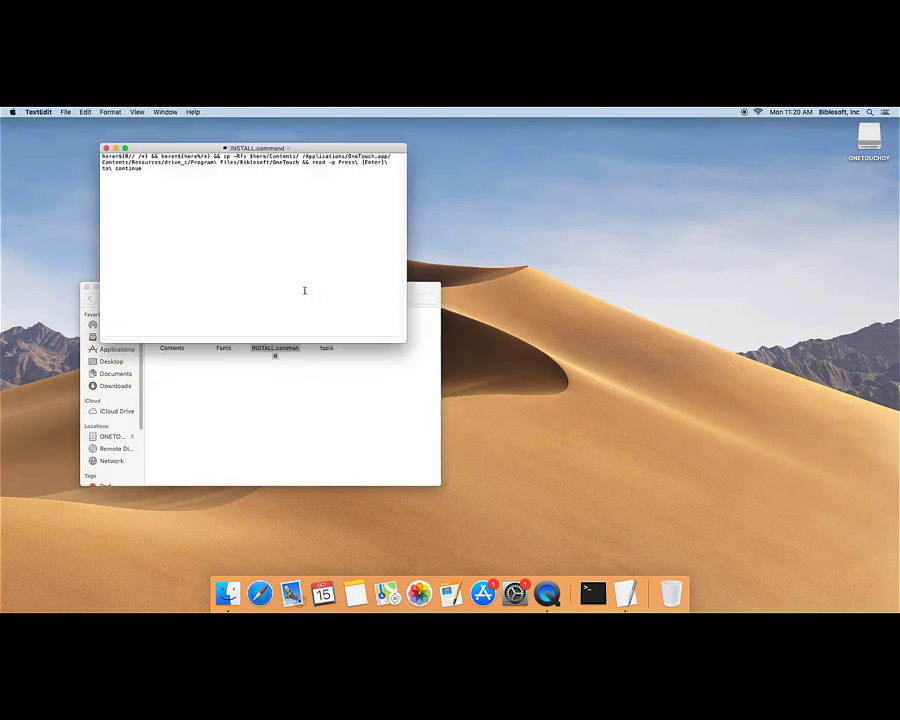
{"action": "left_click", "coordinate": [64, 112]}
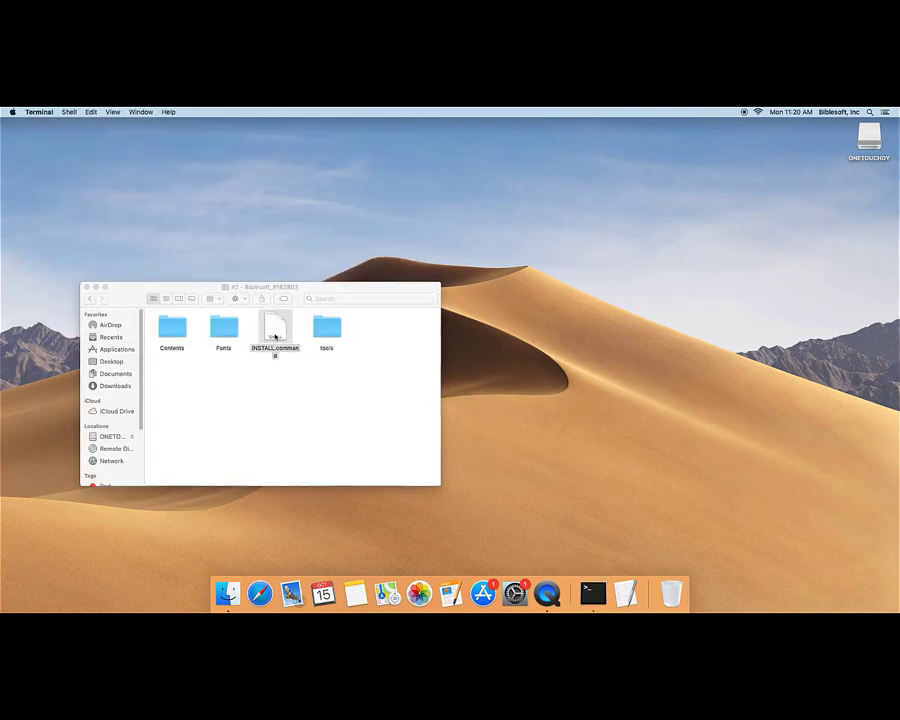
- Run INSTALL.command in Terminal to completion, then close Terminal and the drive window
{"action": "double_click", "coordinate": [272, 330]}
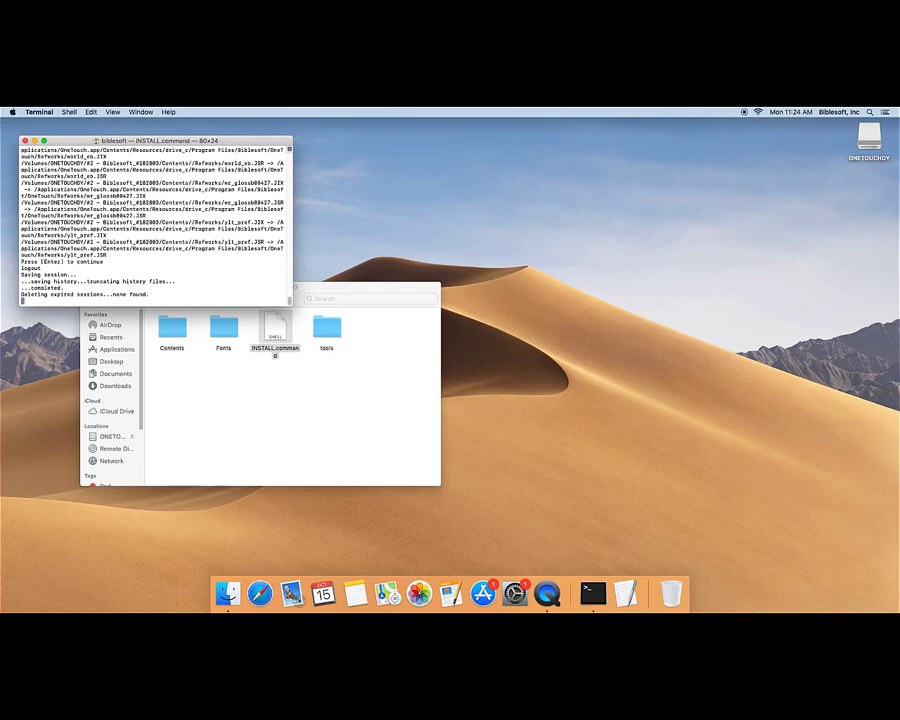
{"action": "left_click", "coordinate": [276, 330]}
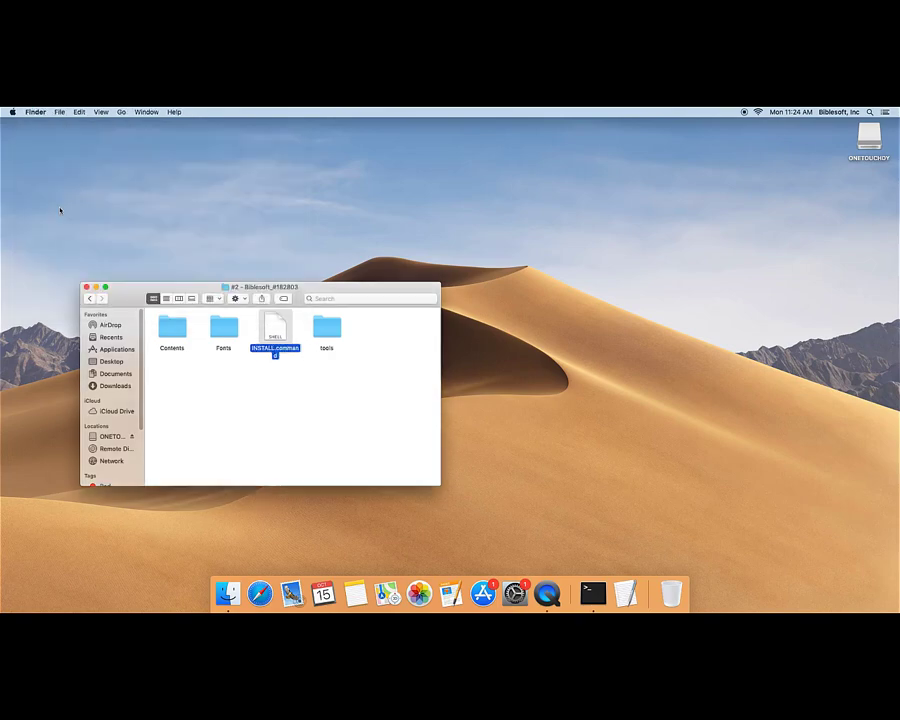
{"action": "left_click", "coordinate": [100, 288]}
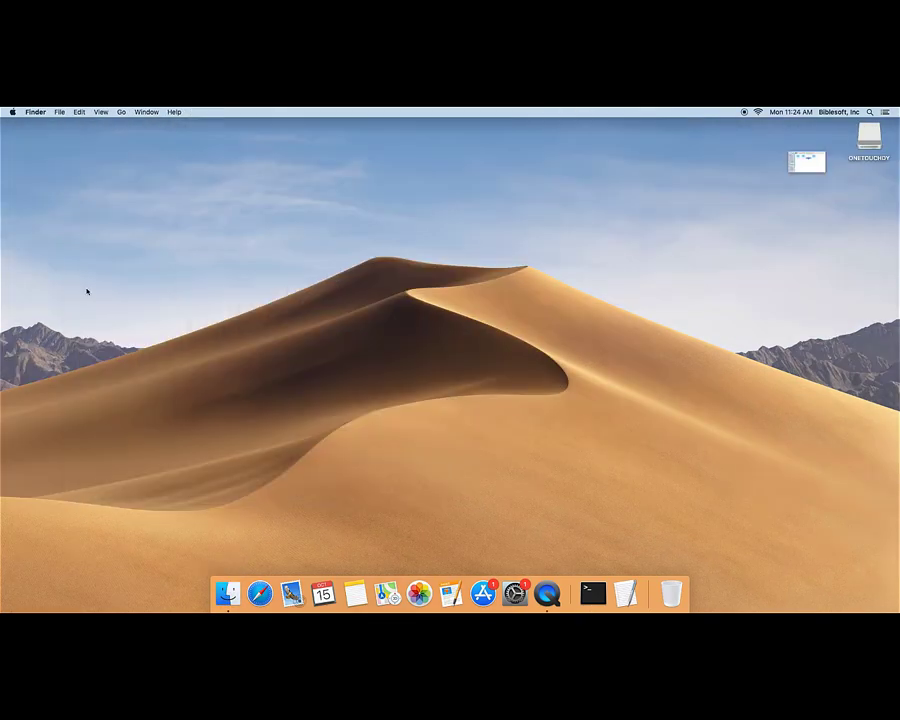
- Launch OneTouch from the Applications folder
{"action": "left_click", "coordinate": [868, 136]}
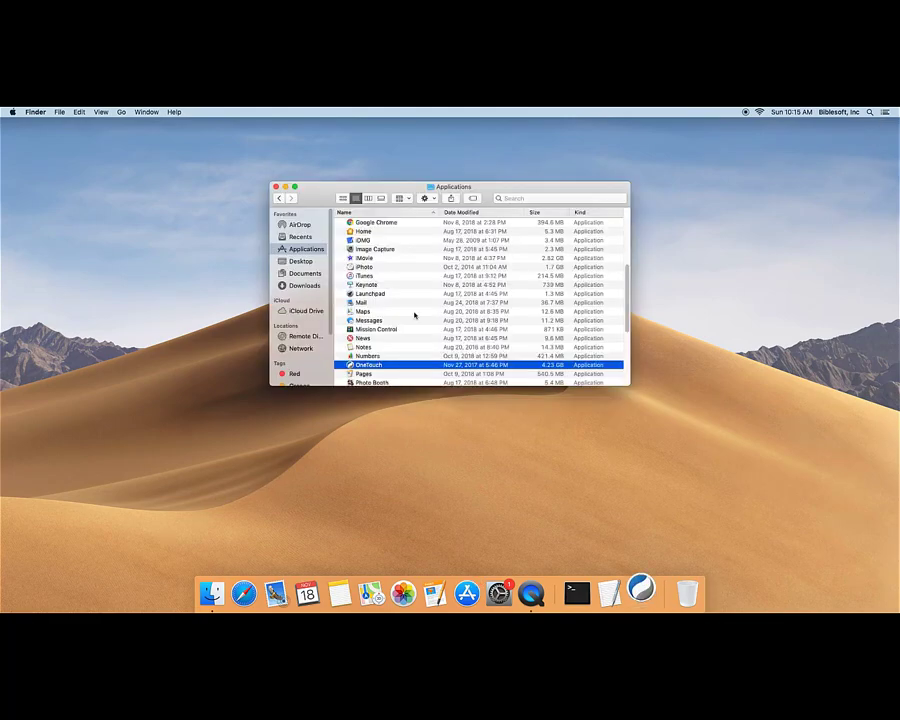
{"action": "double_click", "coordinate": [368, 364]}
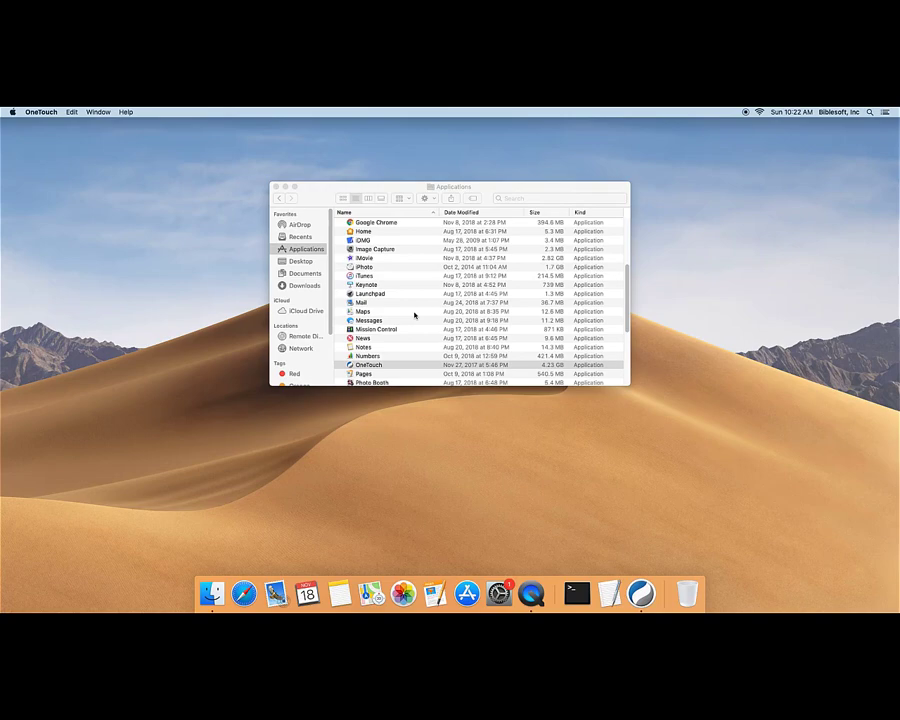
- Log in to OneTouch as 'biblesoftstore' so the Setup Helper welcome appears
{"action": "double_click", "coordinate": [368, 364]}
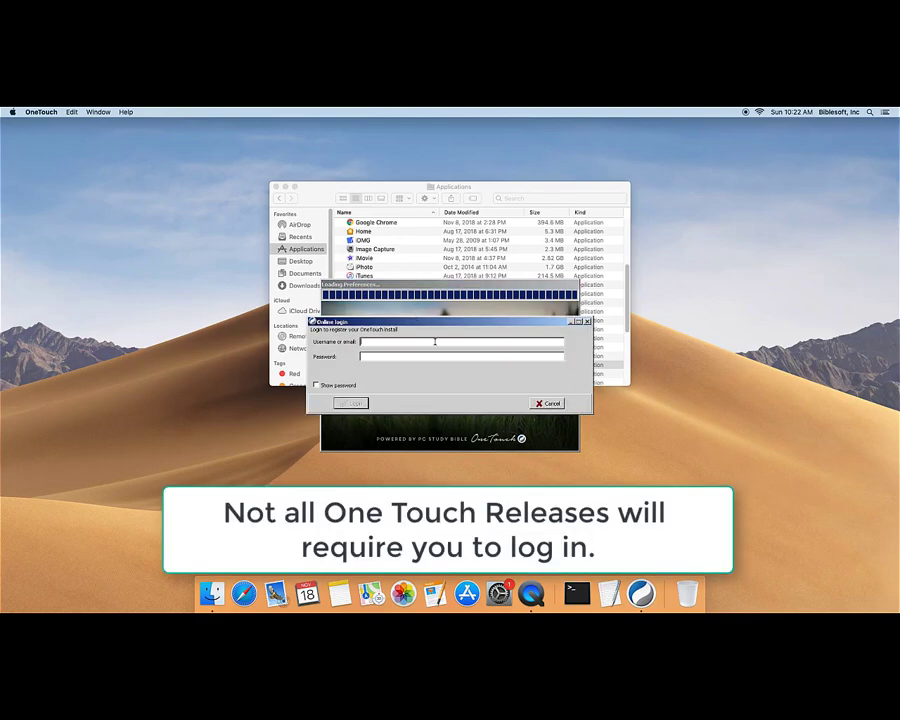
{"action": "type", "text": "biblesoftstore"}
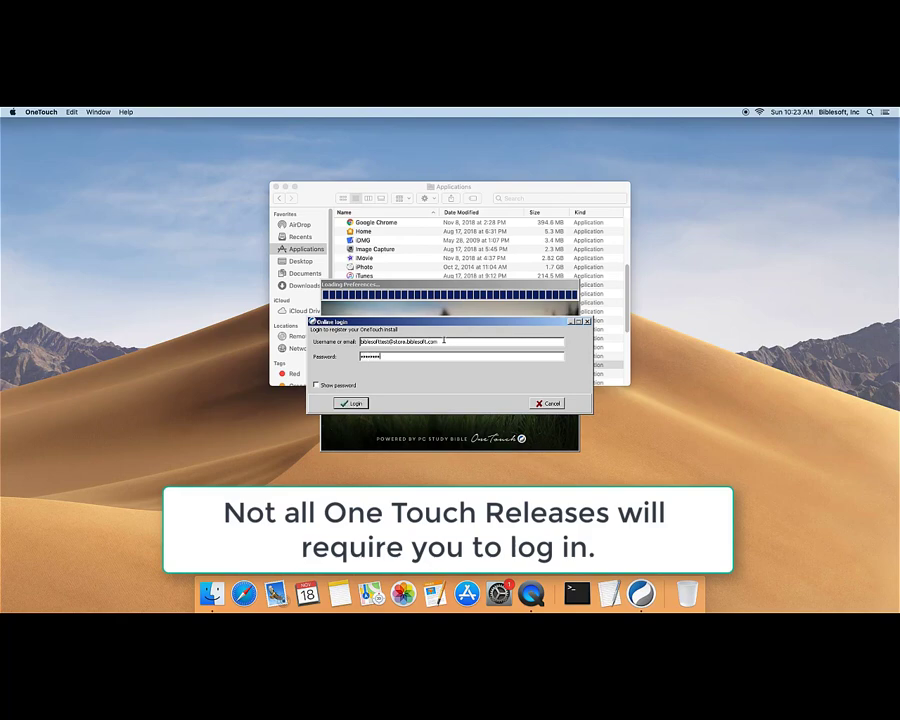
{"action": "left_click", "coordinate": [350, 404]}
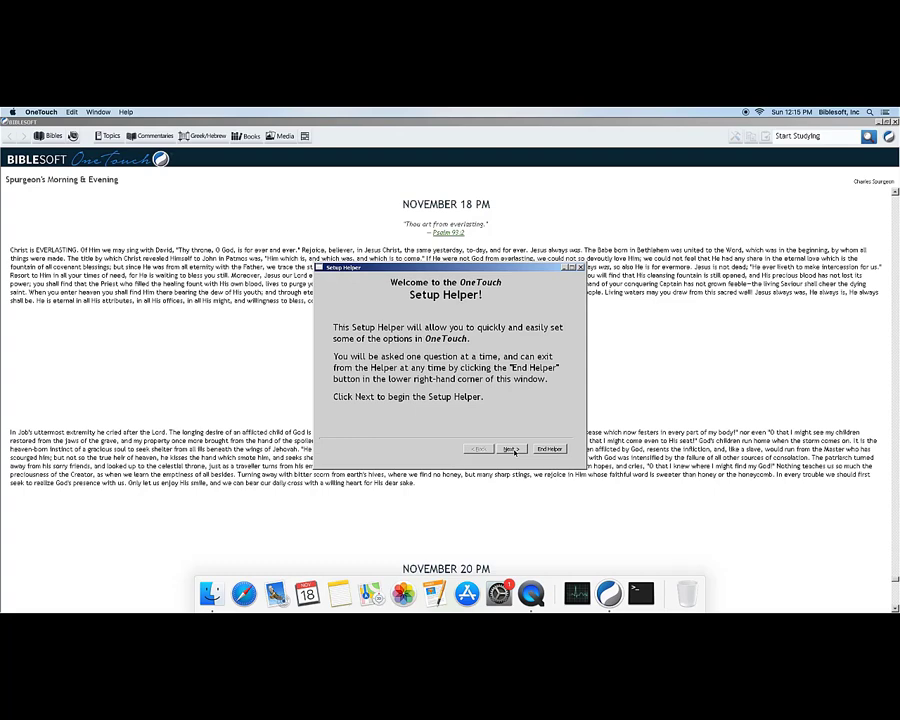
- Complete Setup Helper: favourite Bible chosen, default text size and colours accepted, finishing on Genesis
{"action": "left_click", "coordinate": [512, 448]}
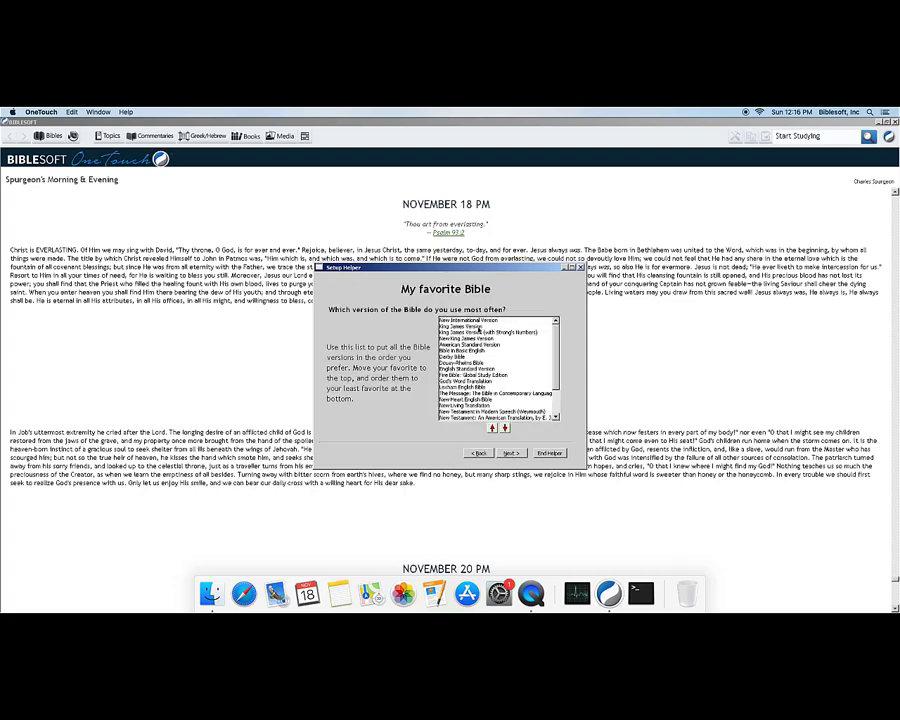
{"action": "left_click", "coordinate": [490, 320]}
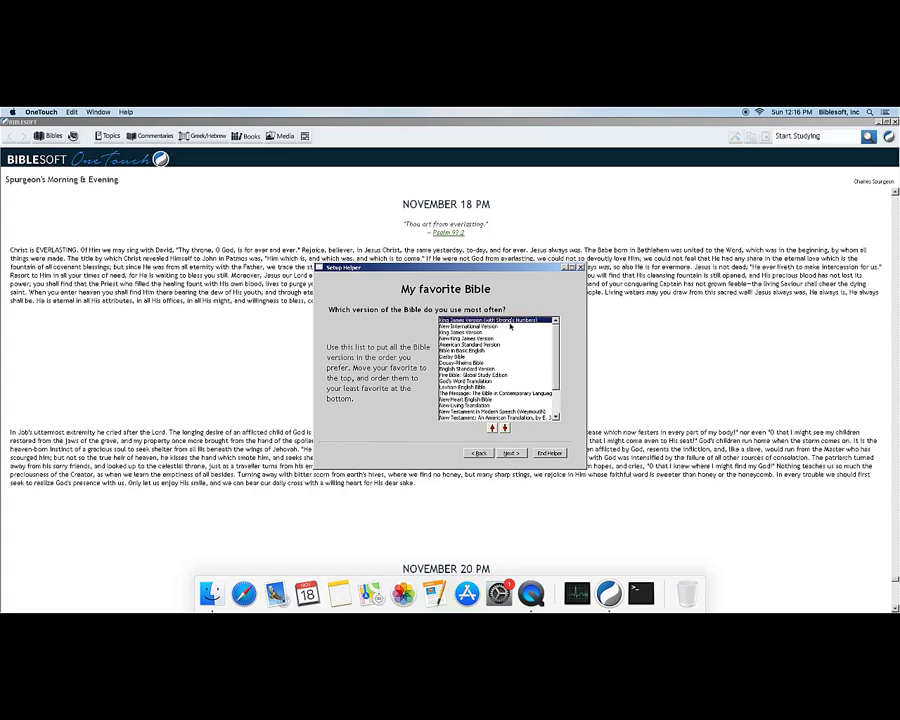
{"action": "left_click", "coordinate": [510, 448]}
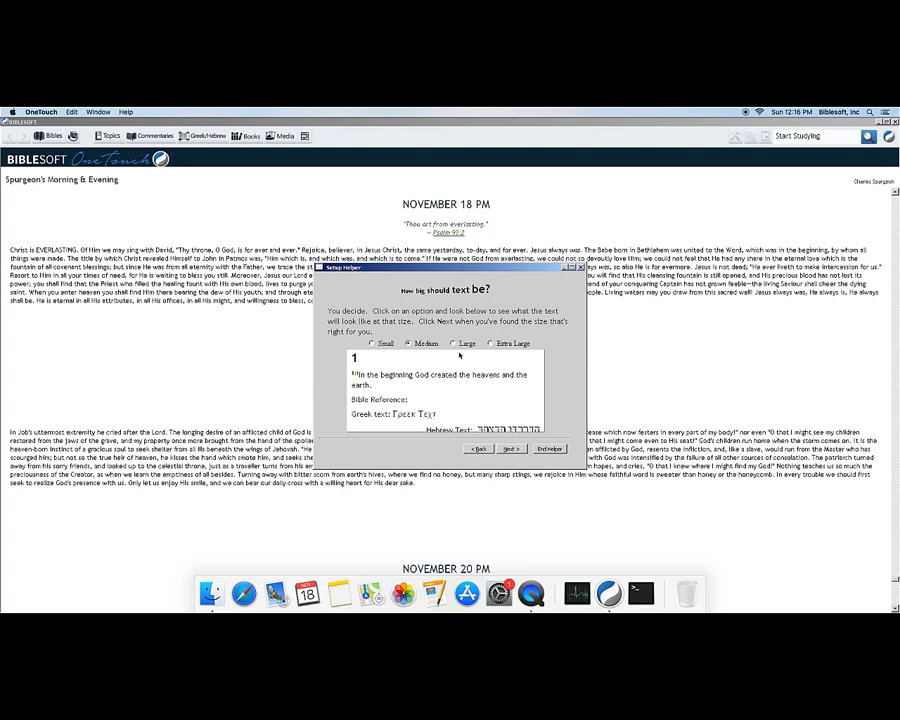
{"action": "left_click", "coordinate": [512, 448]}
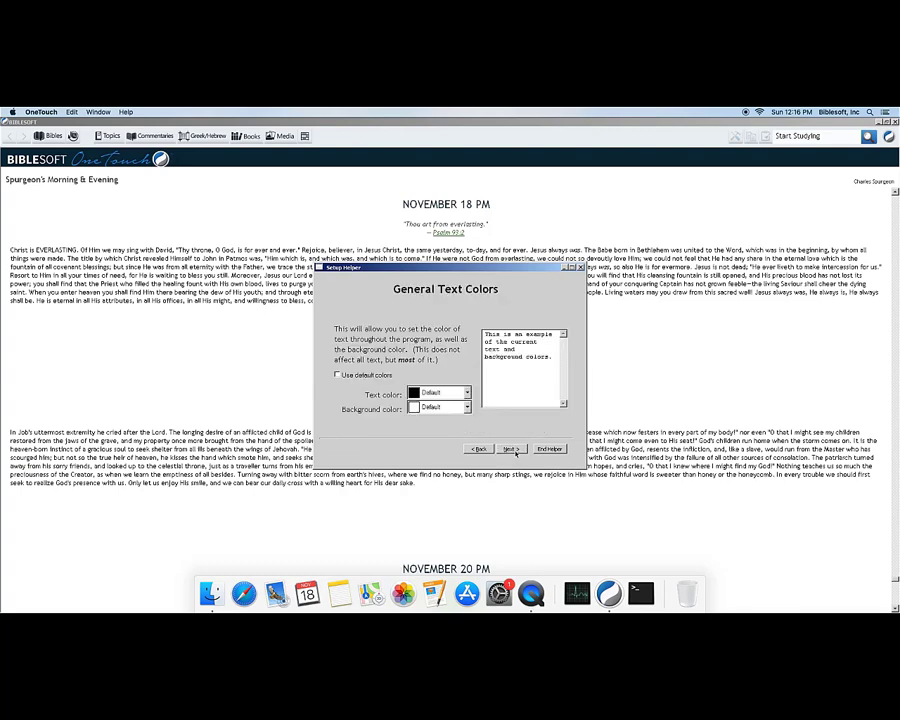
{"action": "left_click", "coordinate": [512, 448]}
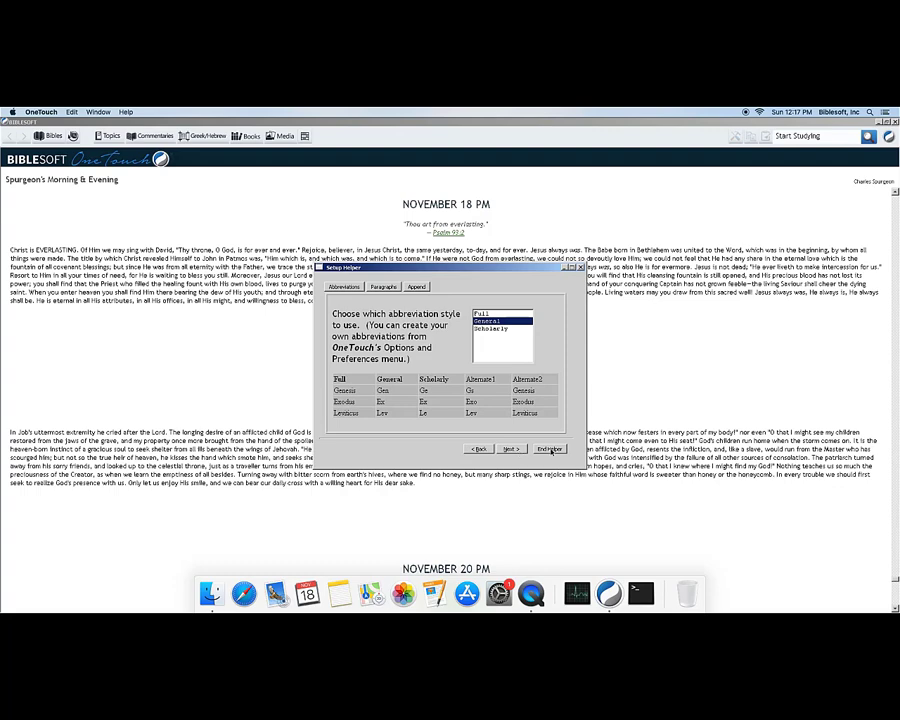
{"action": "left_click", "coordinate": [548, 448]}
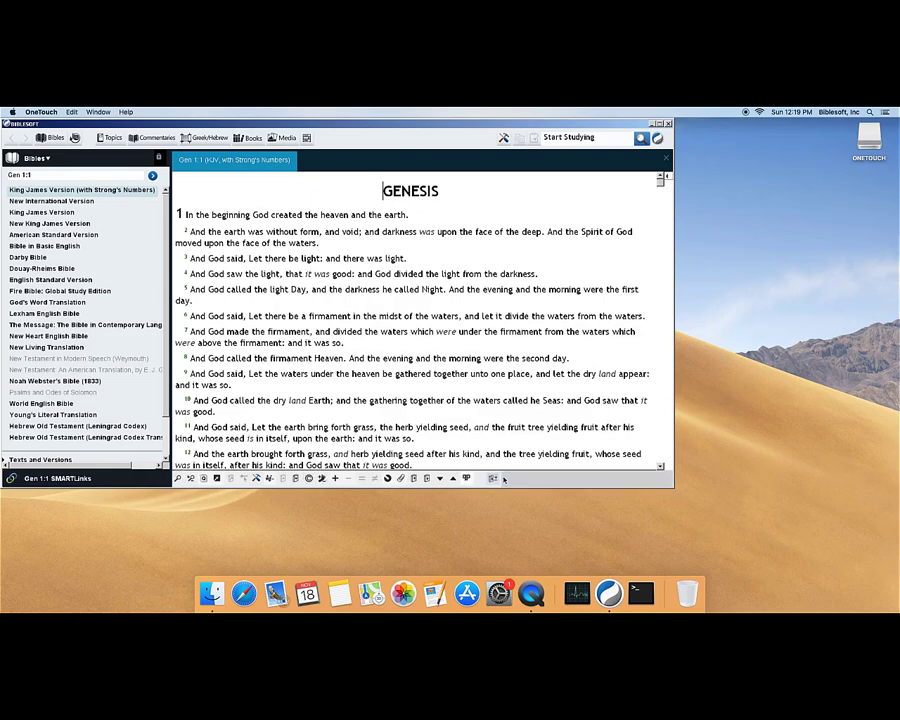
- Reveal the Smart Tools panel's study-notes and previous/next version and chapter commands
{"action": "left_click", "coordinate": [504, 138]}
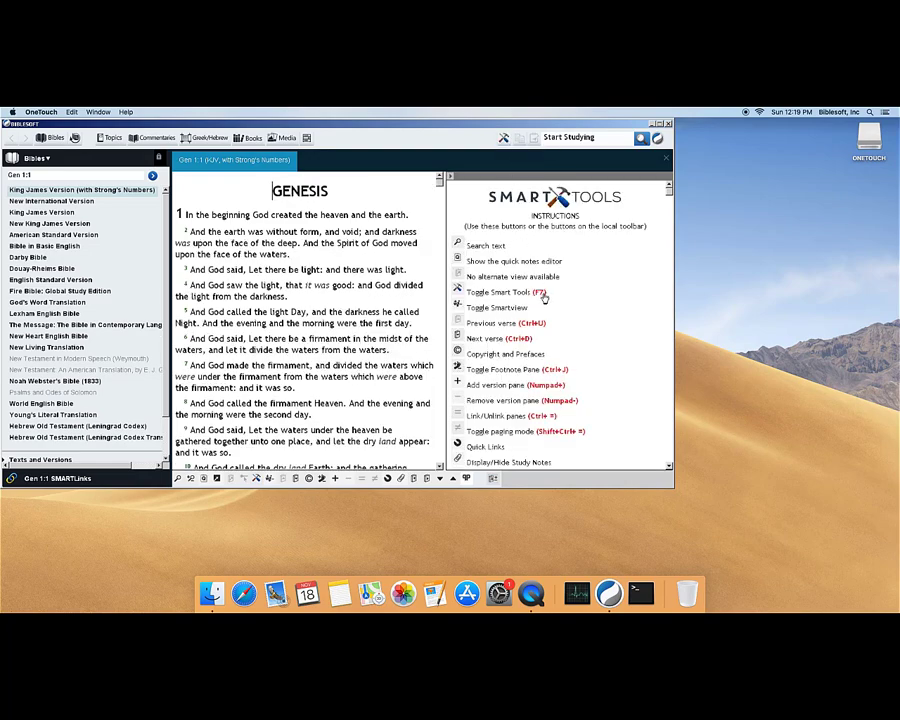
{"action": "scroll", "scroll_direction": "down", "scroll_amount": 3}
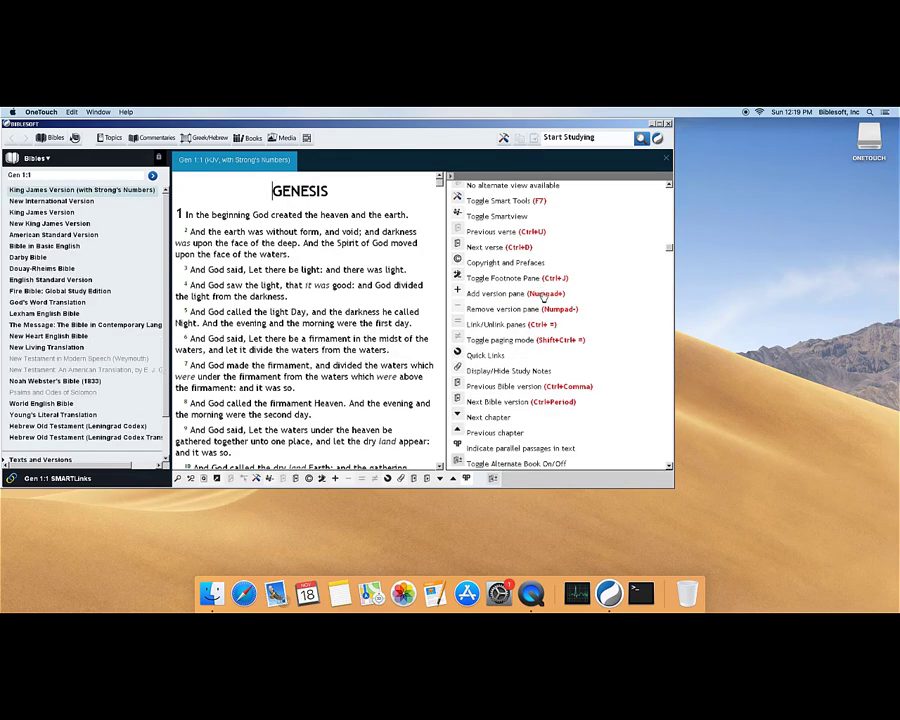